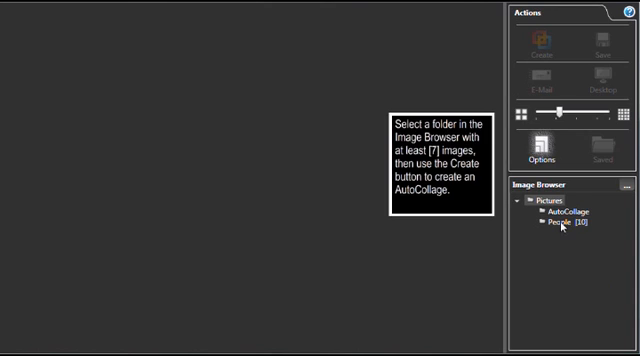
# Select the People folder and generate a collage from its ten photos
pyautogui.click(560, 231)
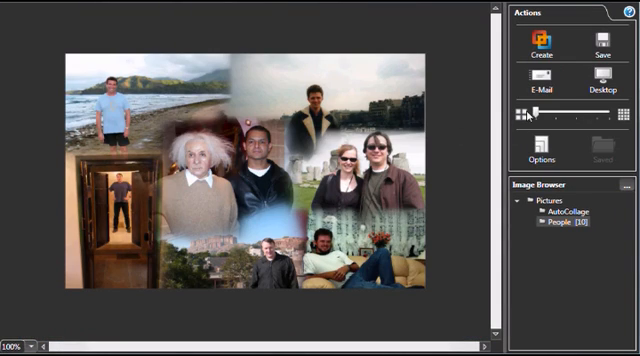
pyautogui.moveTo(524, 123)
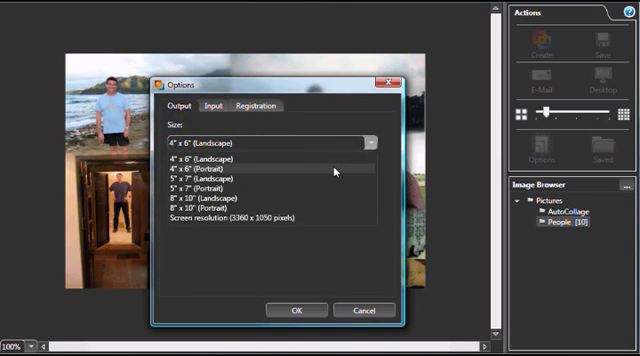
# Set the collage output size to 4" x 6" (Portrait) and confirm
pyautogui.click(213, 172)
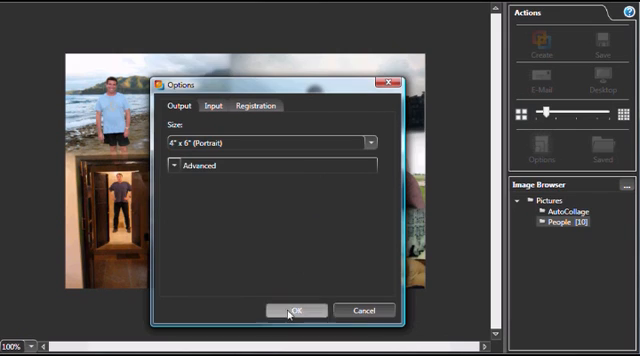
pyautogui.click(284, 311)
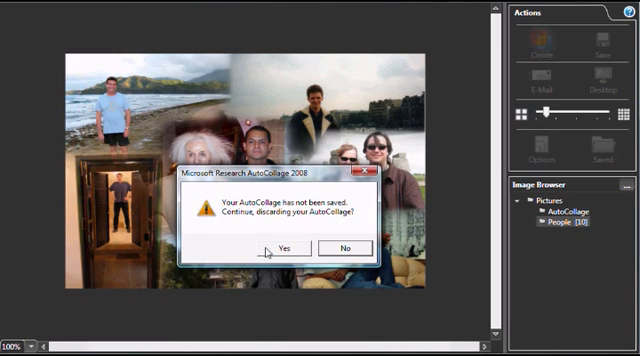
# Discard the landscape collage, regenerate in portrait and save it as a JPEG in the AutoCollage folder
pyautogui.click(287, 247)
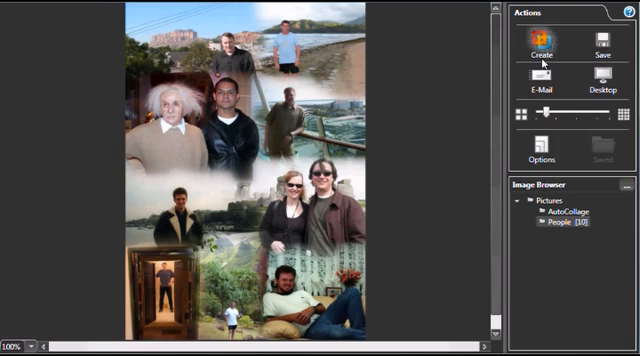
pyautogui.click(595, 47)
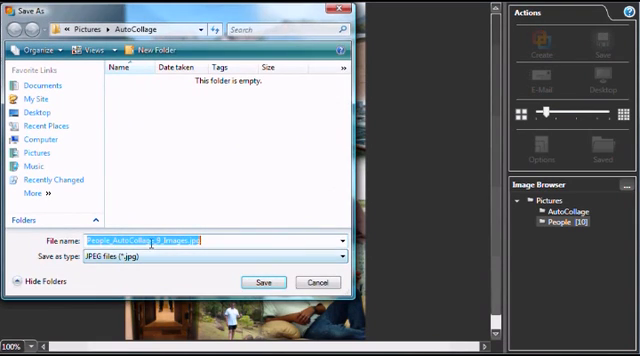
pyautogui.click(261, 282)
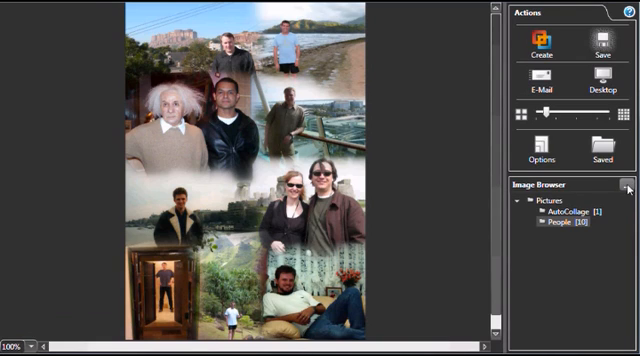
pyautogui.click(629, 187)
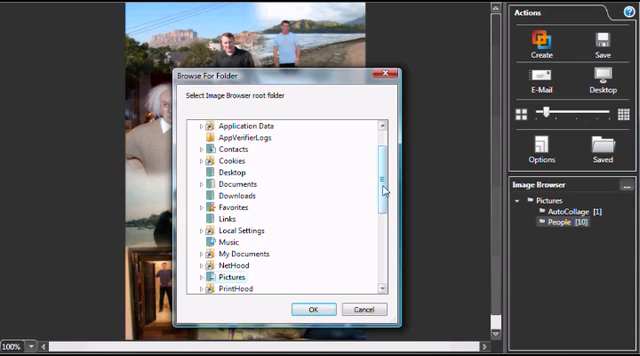
# Set Public Pictures as the image browser root folder
pyautogui.scroll(-3)
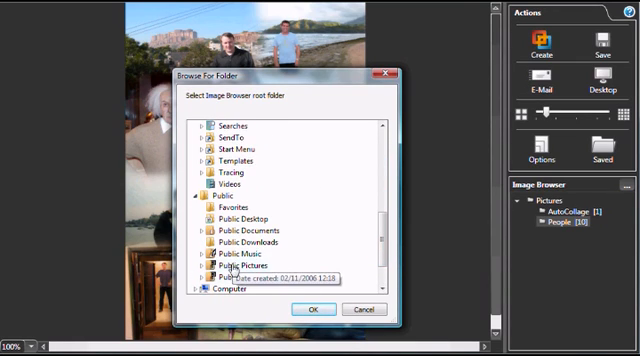
pyautogui.click(314, 308)
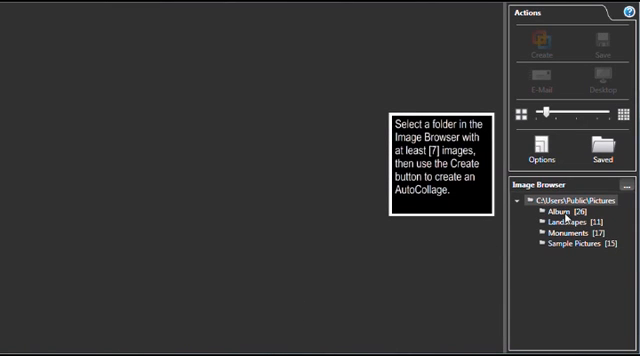
pyautogui.click(560, 202)
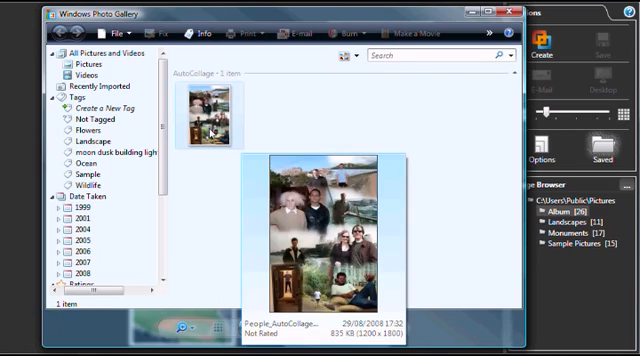
# Select the saved 1200 x 1800 People collage thumbnail in the AutoCollage folder
pyautogui.click(206, 117)
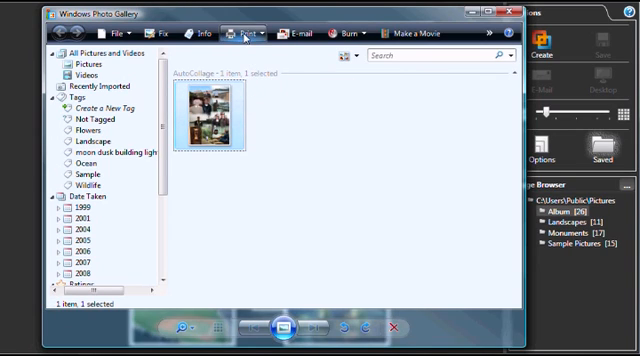
pyautogui.moveTo(458, 69)
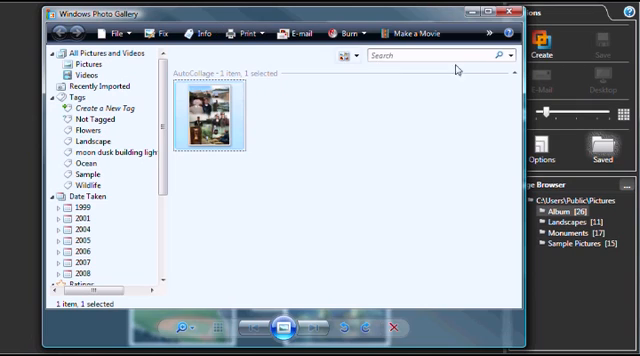